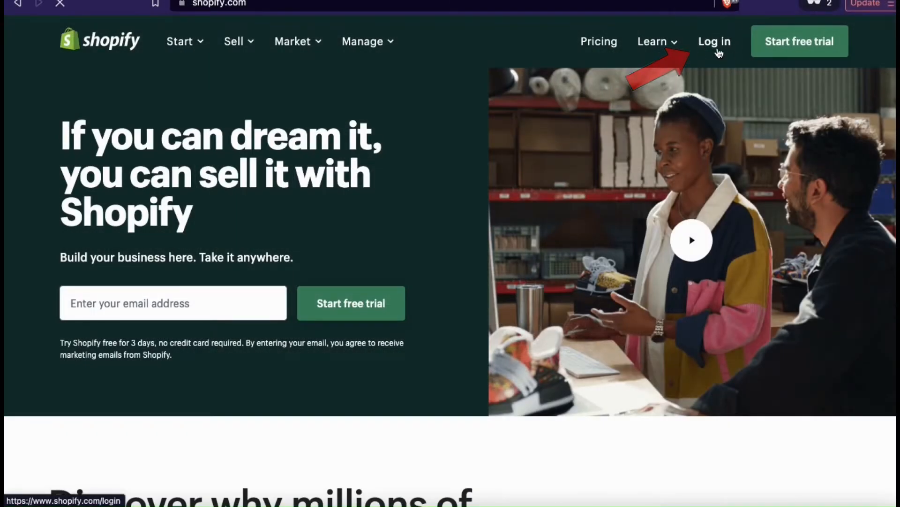
Go from the Shopify homepage through Log in to starting the free trial.
left_click(715, 42)
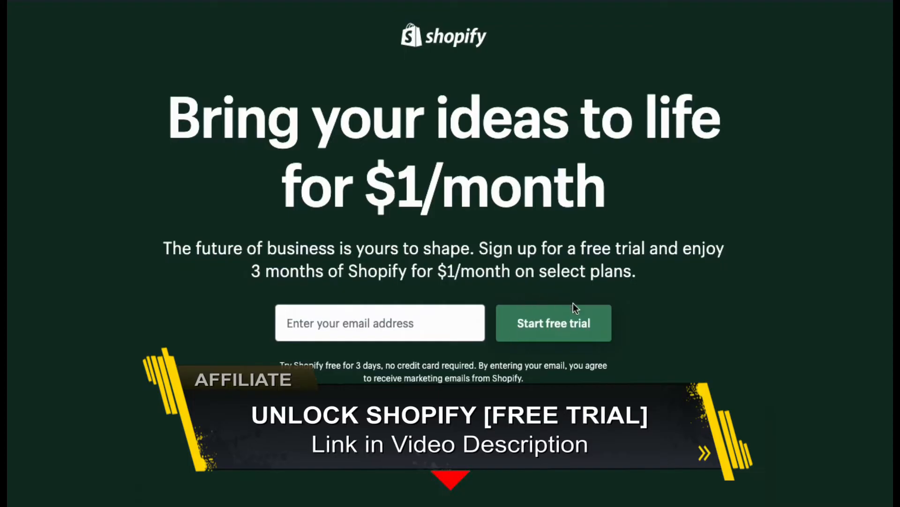
mouse_move(553, 338)
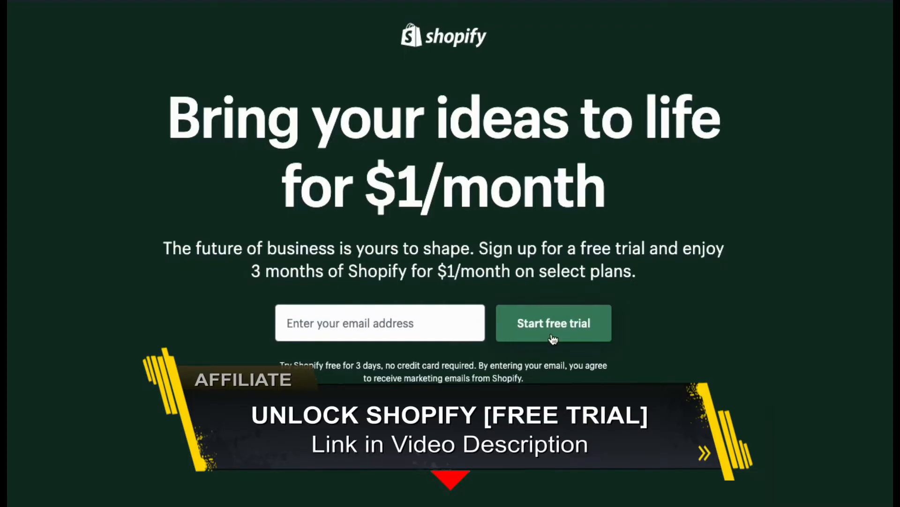
left_click(554, 322)
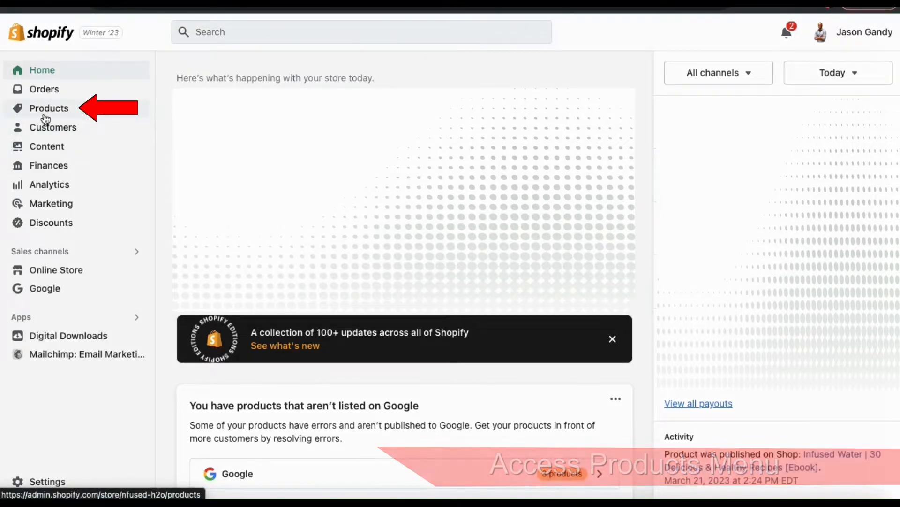
Show the Products list in the admin and browse down the catalog.
left_click(49, 108)
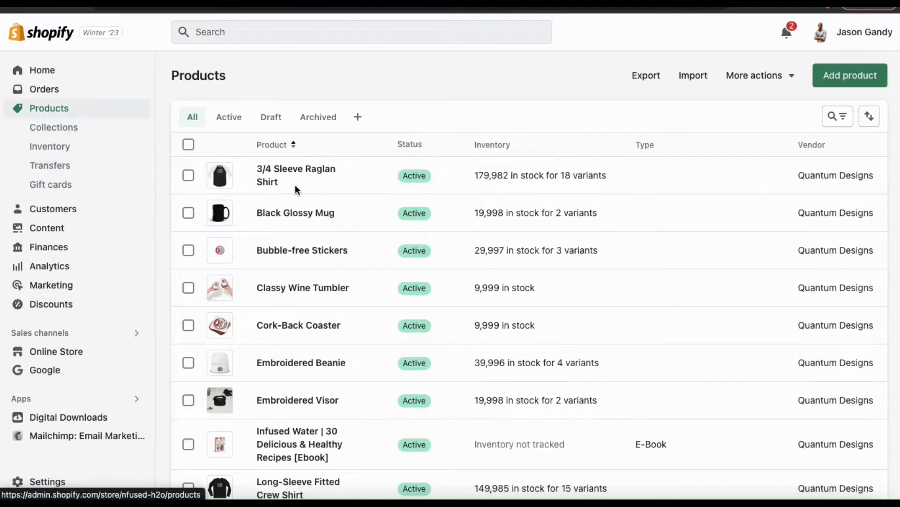
scroll("down", 3)
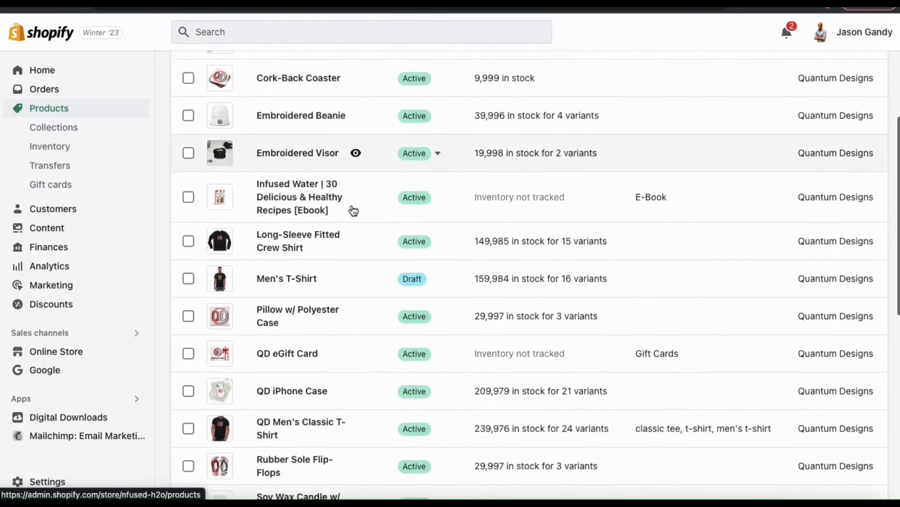
scroll("down", 3)
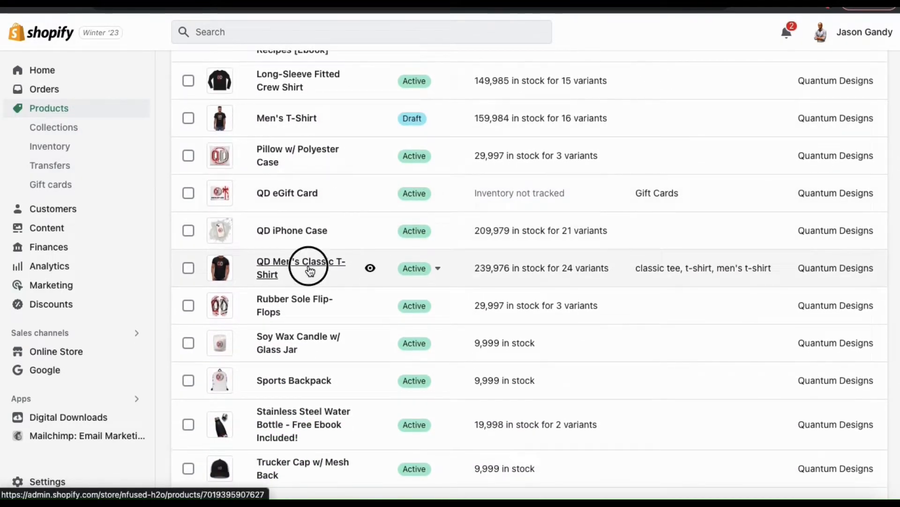
Bring up the QD Men's Classic T-Shirt product page and review its details.
left_click(301, 267)
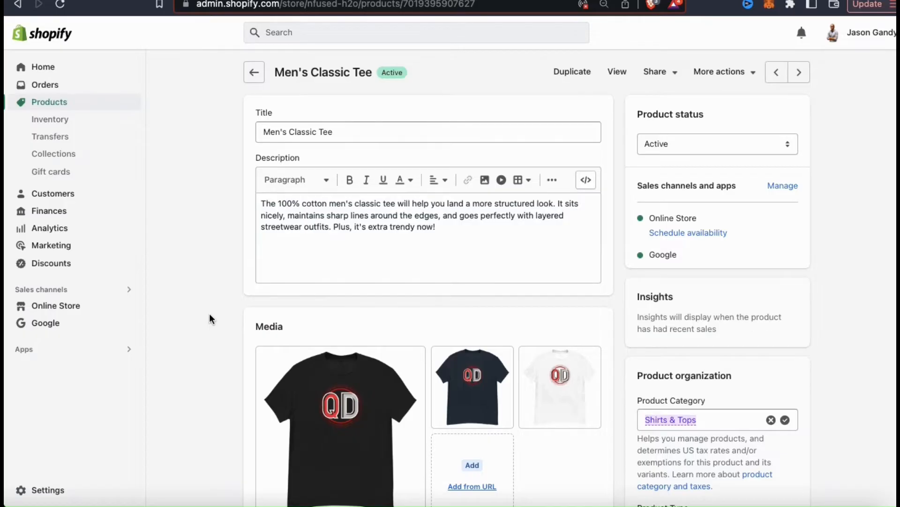
scroll("down", 3)
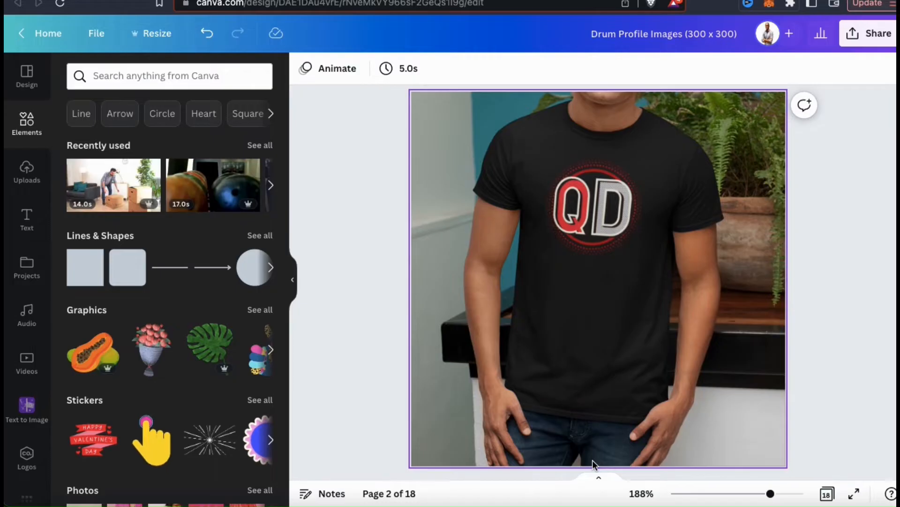
Strip the background from the selected model-in-tee photo with Background Remover.
left_click(595, 465)
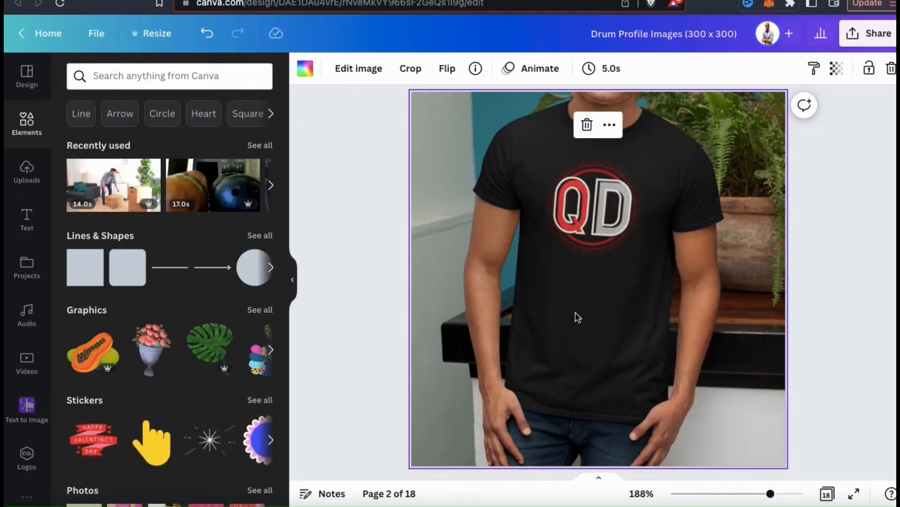
left_click(357, 68)
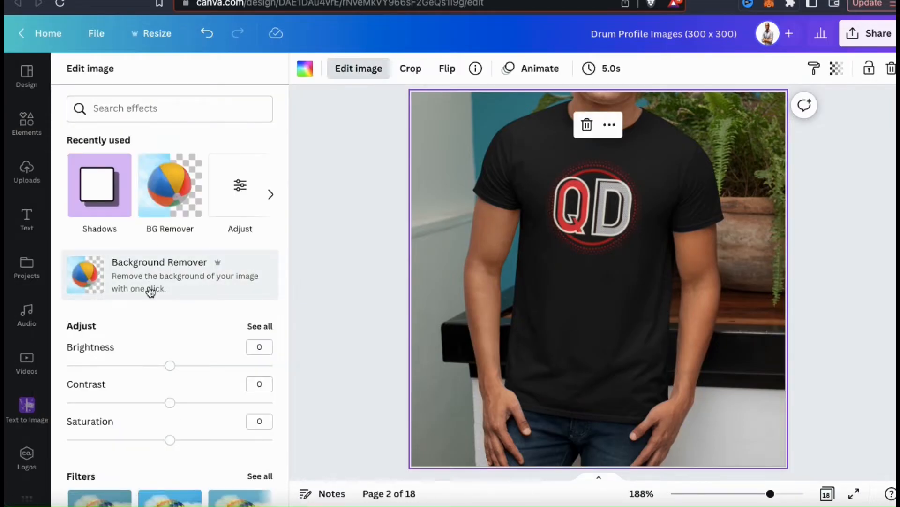
left_click(159, 274)
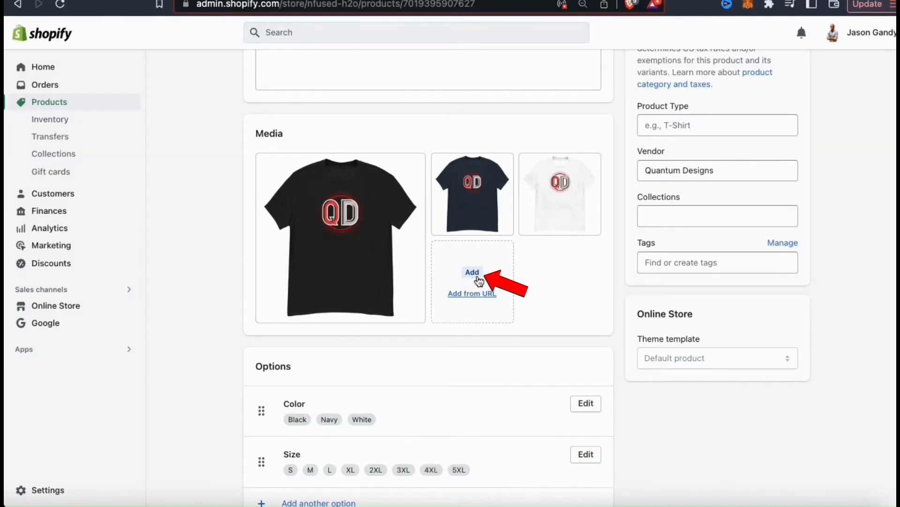
Upload the background-removed model photo file into the tee's Media section.
left_click(472, 272)
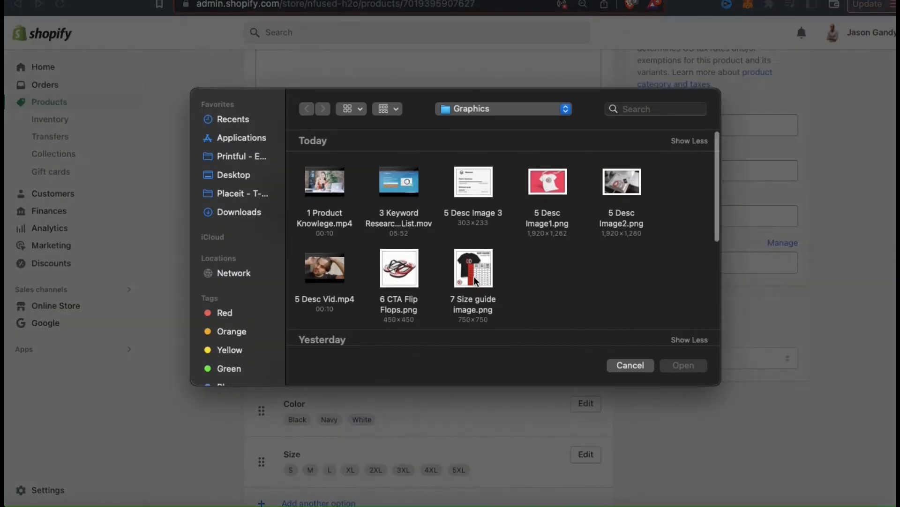
left_click(683, 365)
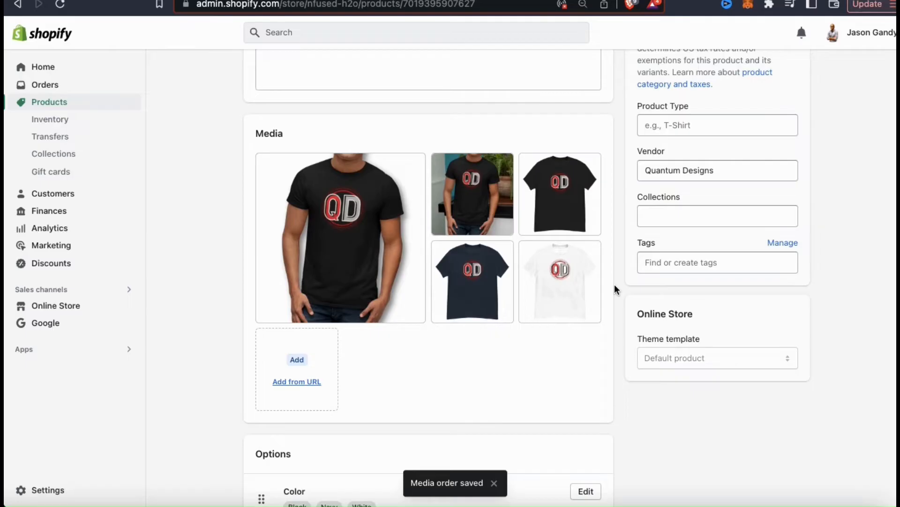
mouse_move(472, 193)
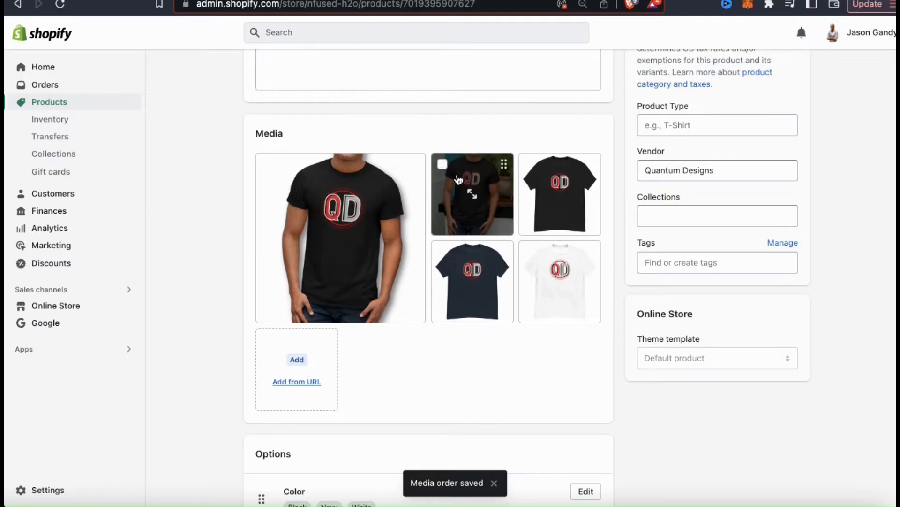
Delete the model photo that still has its background from the product media.
left_click(442, 165)
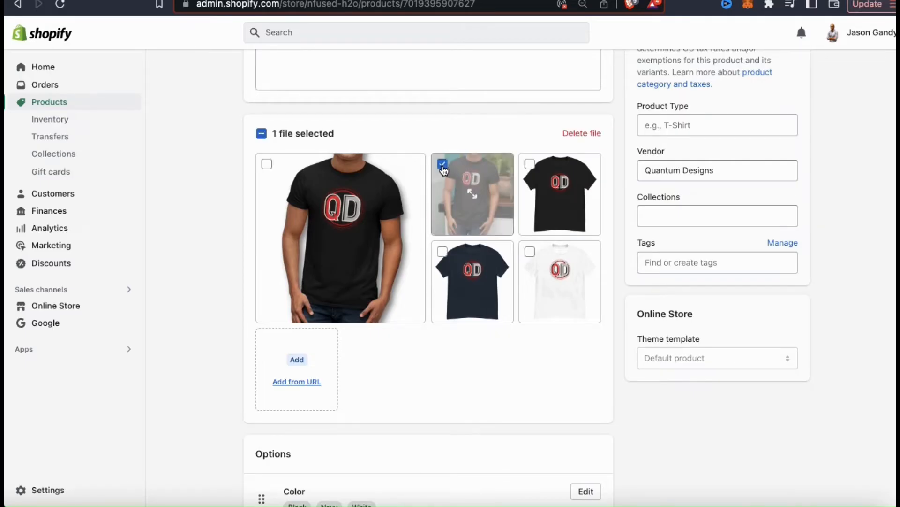
left_click(582, 133)
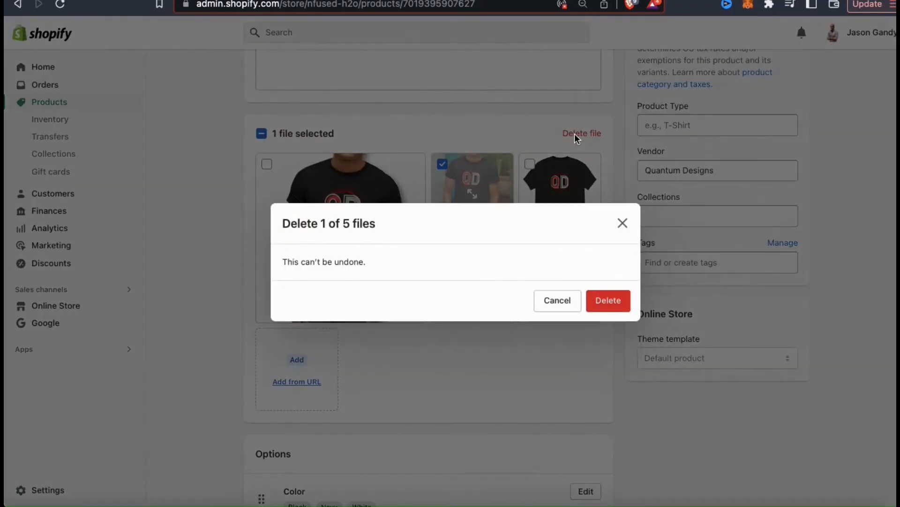
mouse_move(608, 300)
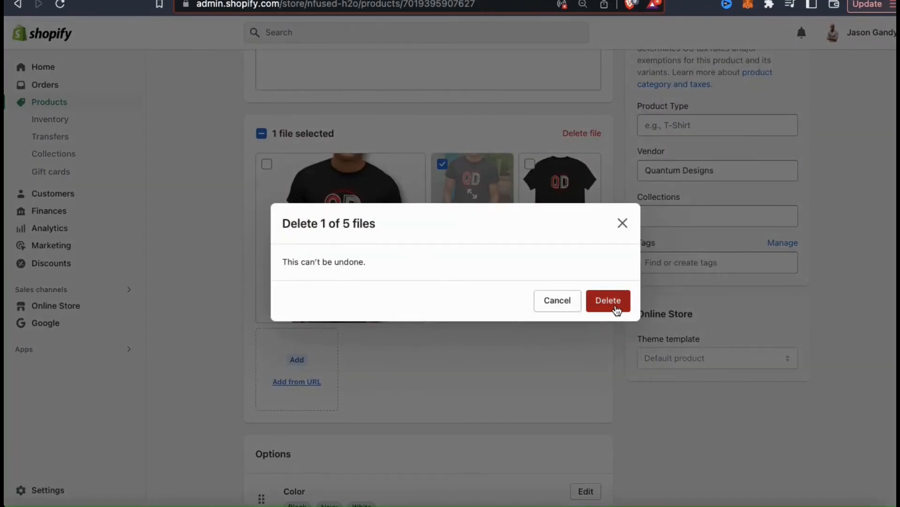
left_click(607, 300)
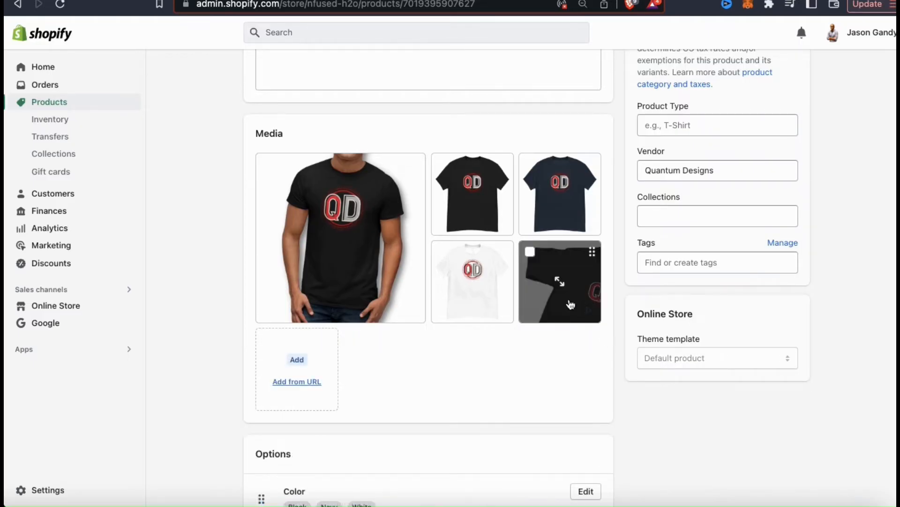
Give the video alt text 'Quantum Designs T-Shirt' and the model photo 'Quantum Designs T-Shirt Model'.
left_click(559, 281)
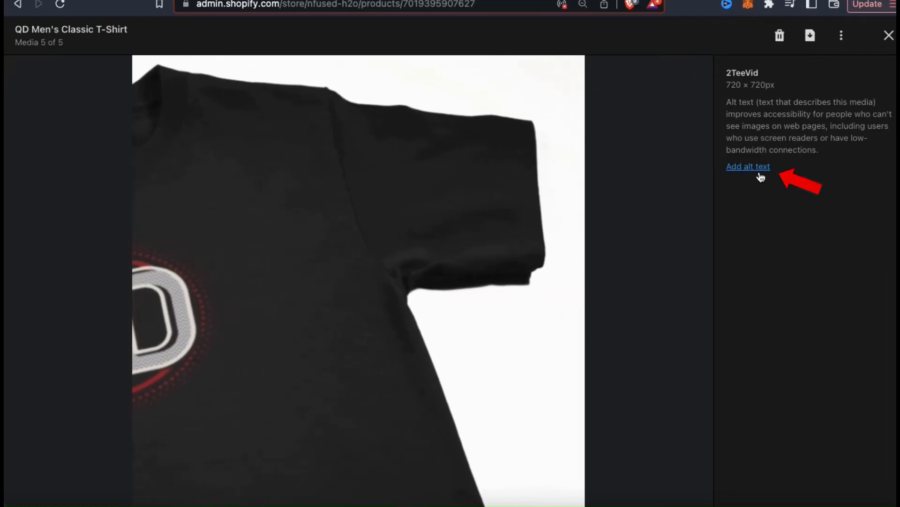
left_click(747, 167)
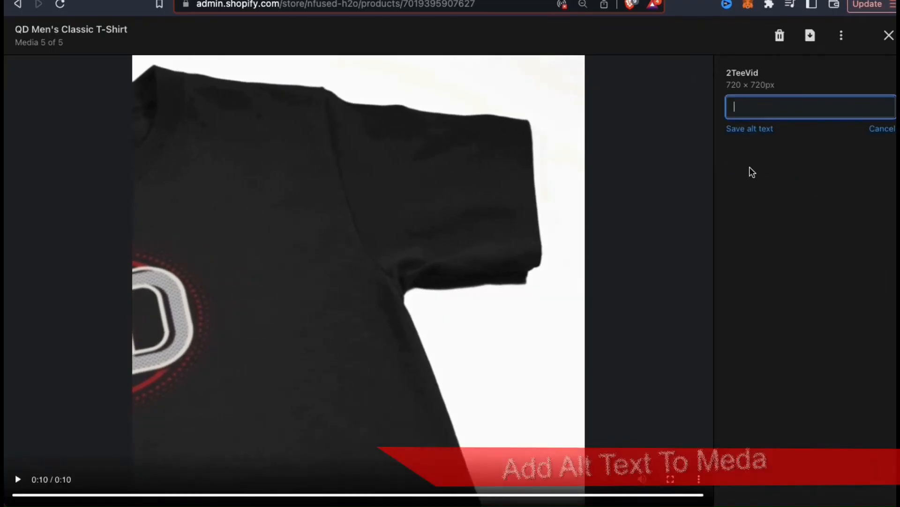
type("Quantum Designs T-Shirt")
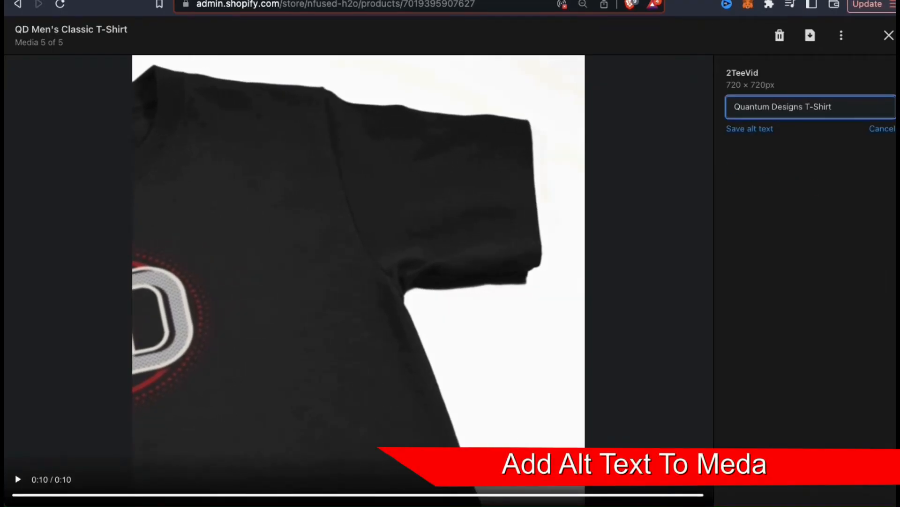
left_click(749, 128)
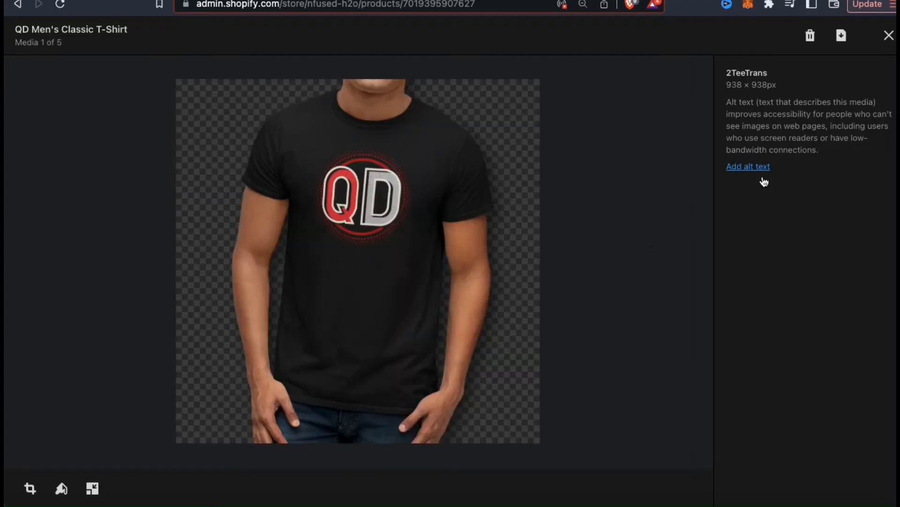
type("Quantum Designs")
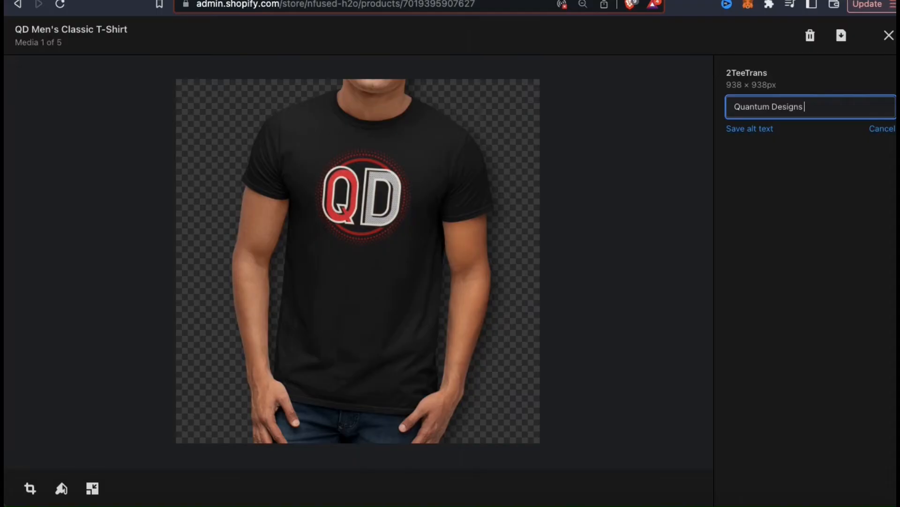
type("T-Shirt Model")
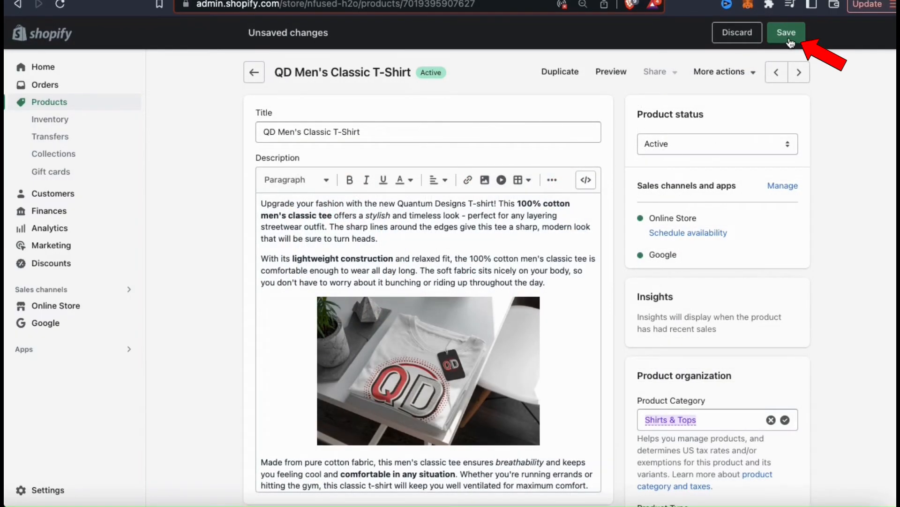
Save the product changes and view the tee on the live storefront.
left_click(786, 32)
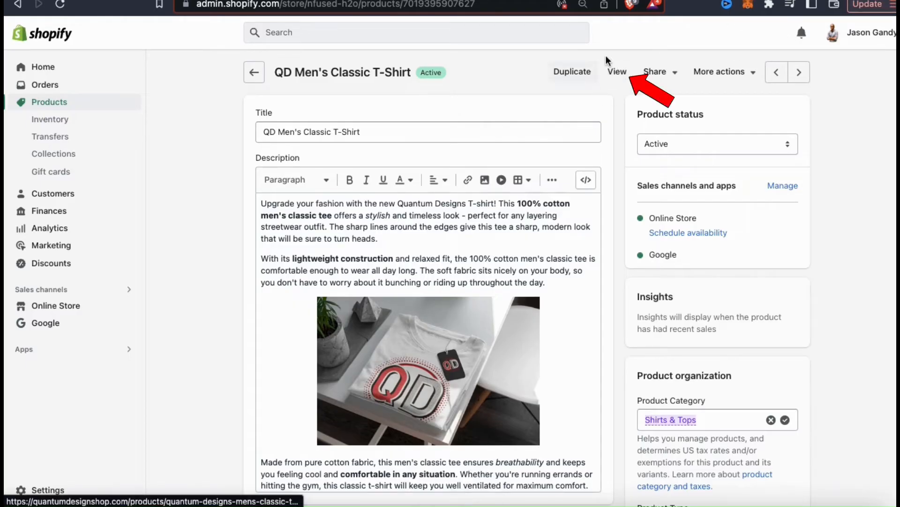
left_click(617, 71)
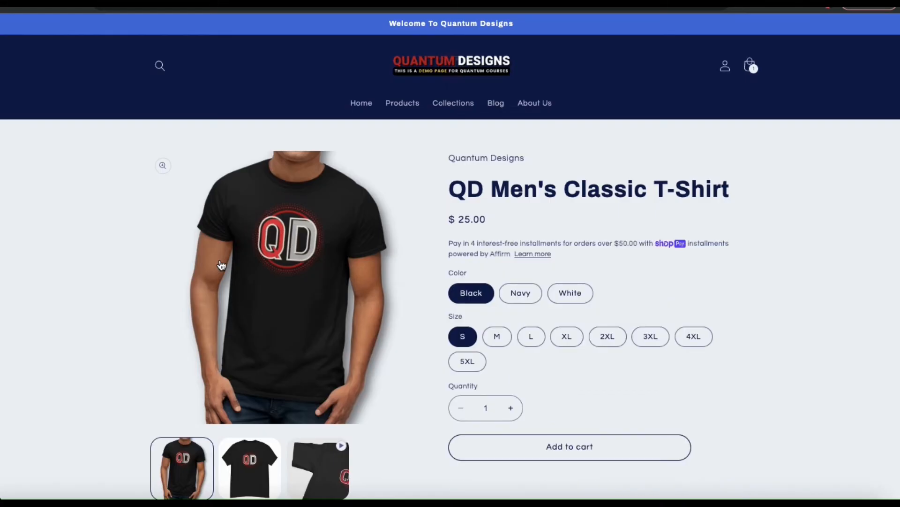
Review the storefront product page and play the product video in its gallery.
scroll("down", 3)
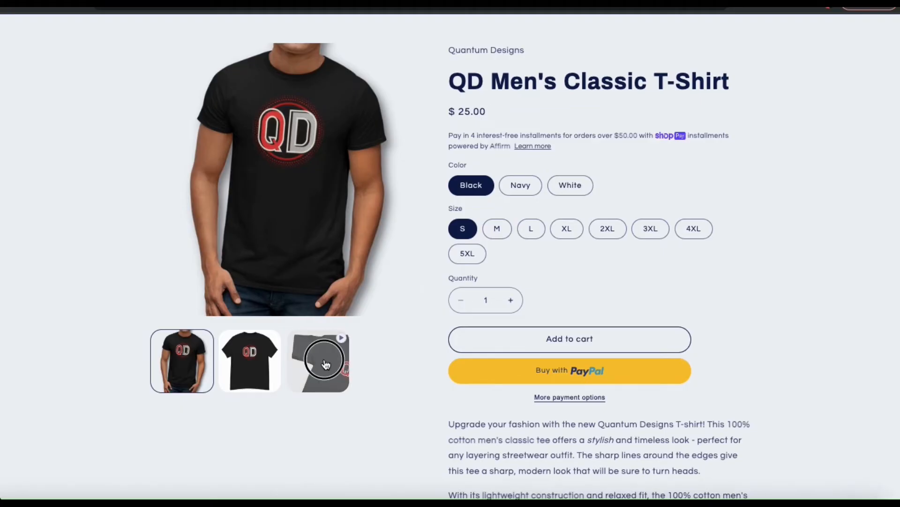
left_click(318, 360)
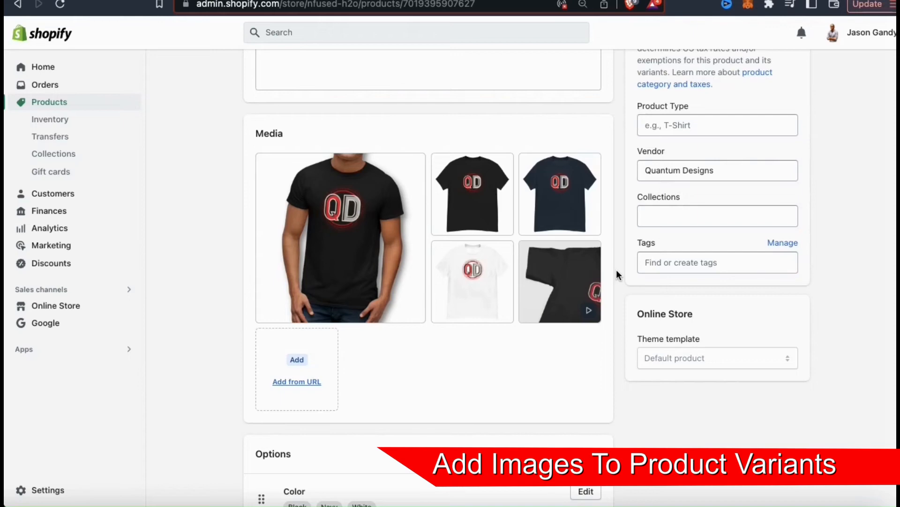
Scroll the admin product page down to the Variants section.
scroll("down", 3)
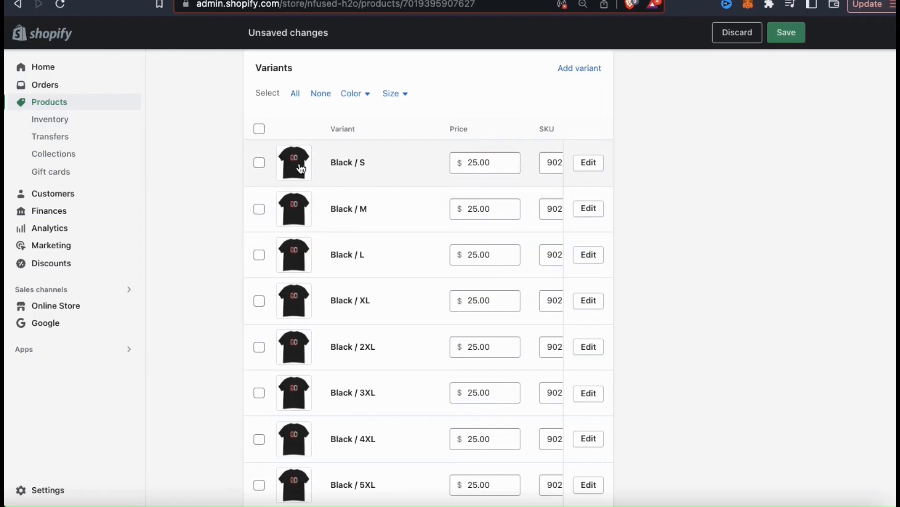
Assign the model photo as the image for the Black / S and Black / M variants.
left_click(294, 162)
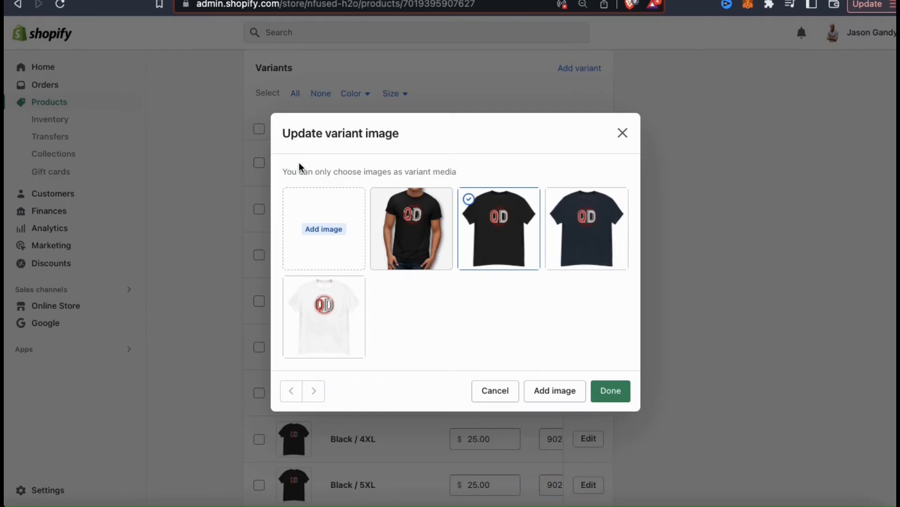
mouse_move(411, 241)
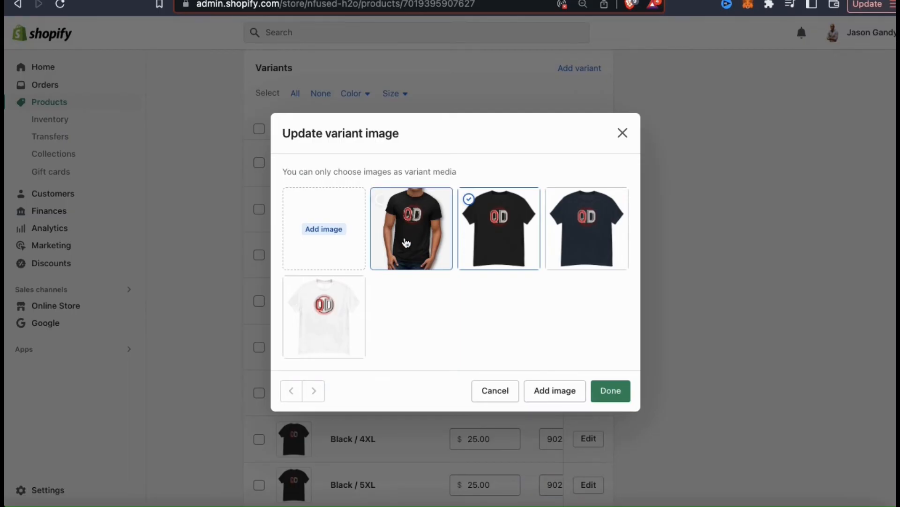
left_click(411, 228)
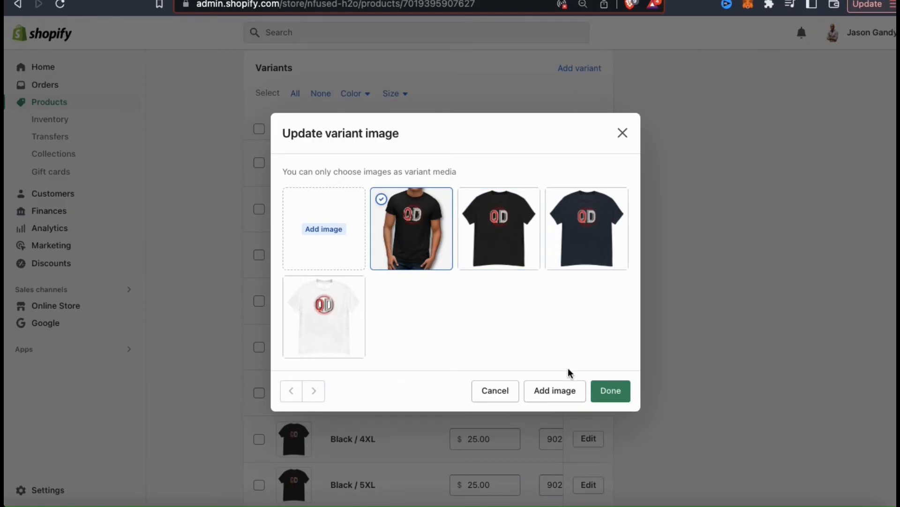
left_click(610, 391)
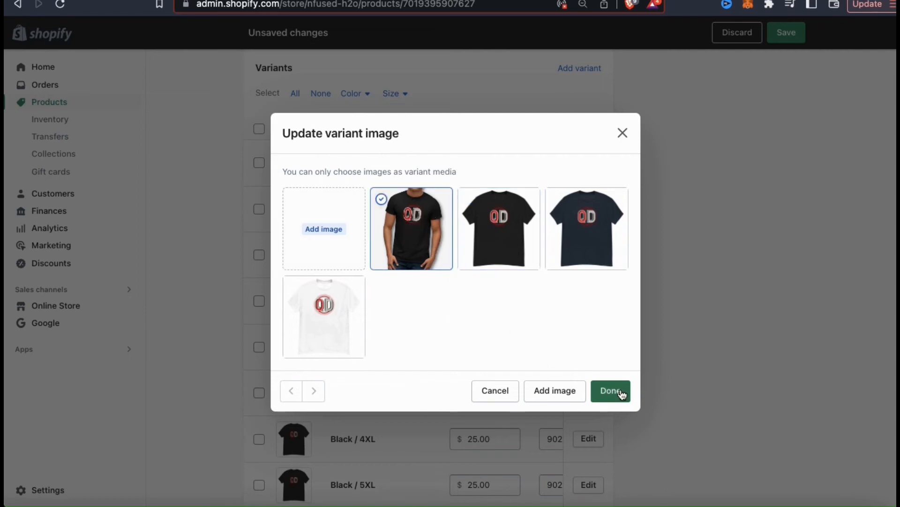
left_click(611, 390)
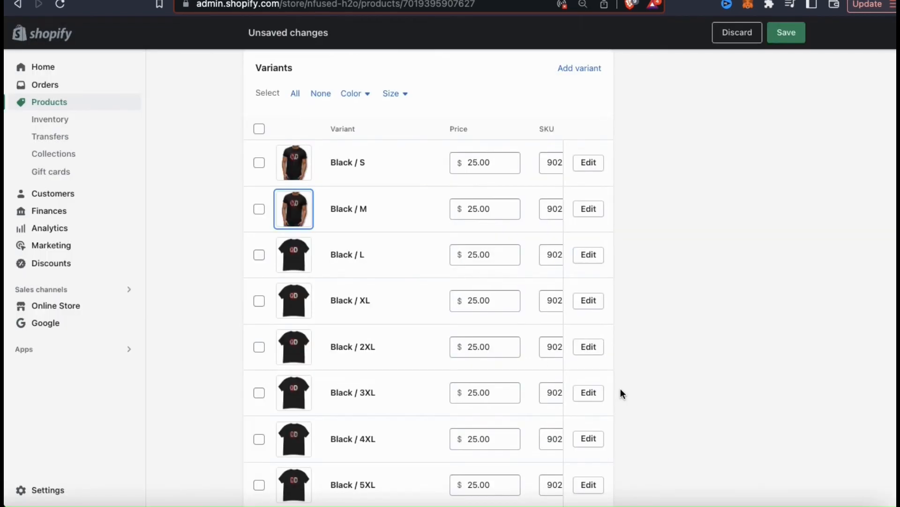
Bulk-assign the model photo to the selected Black / L through Black / 5XL variants via Add images.
left_click(258, 254)
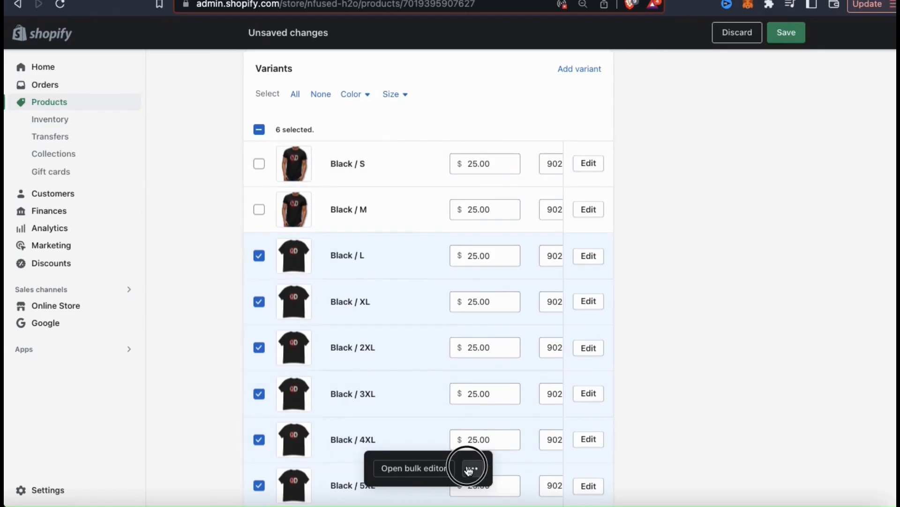
left_click(470, 467)
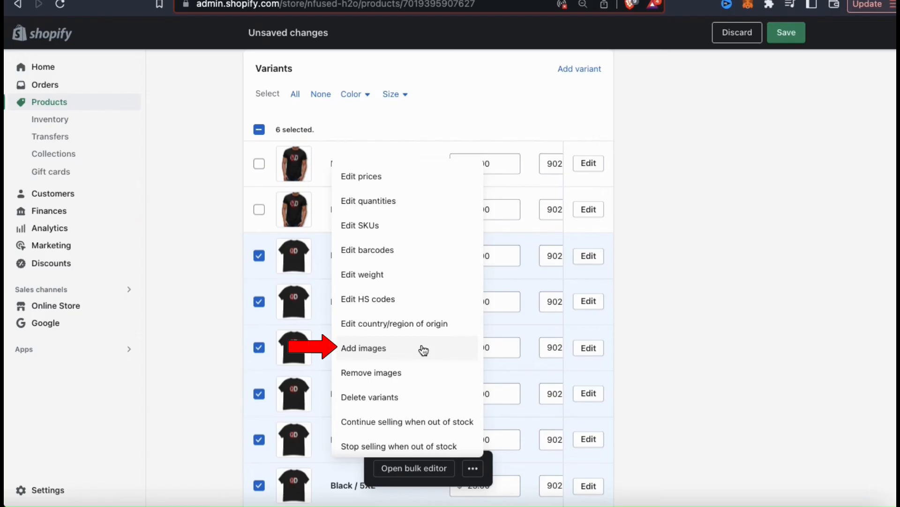
left_click(364, 347)
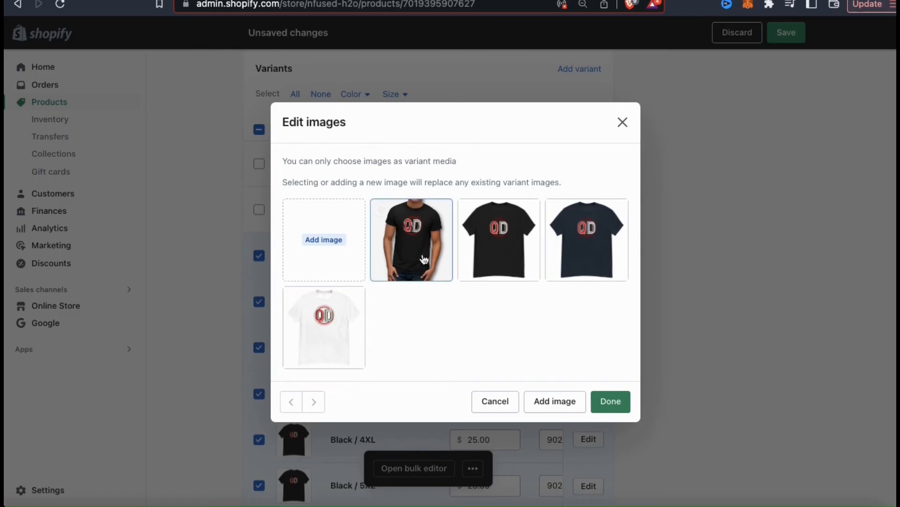
left_click(410, 239)
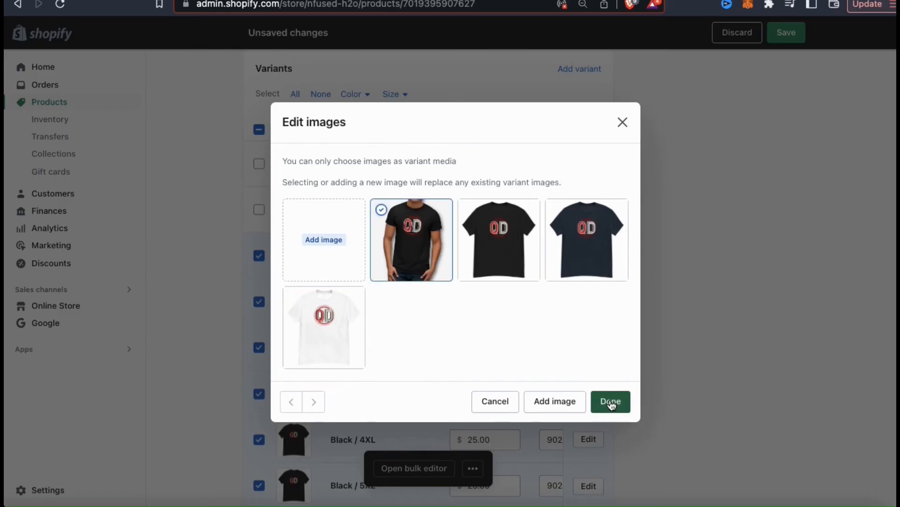
left_click(609, 400)
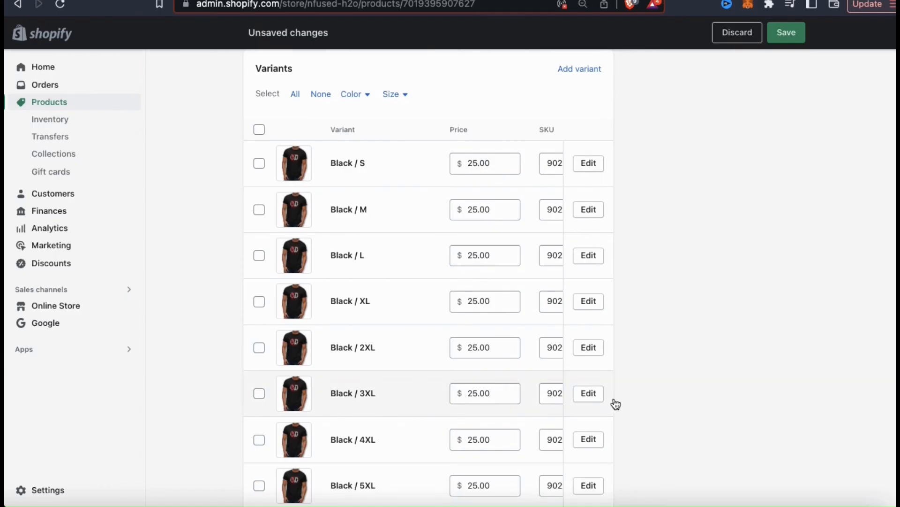